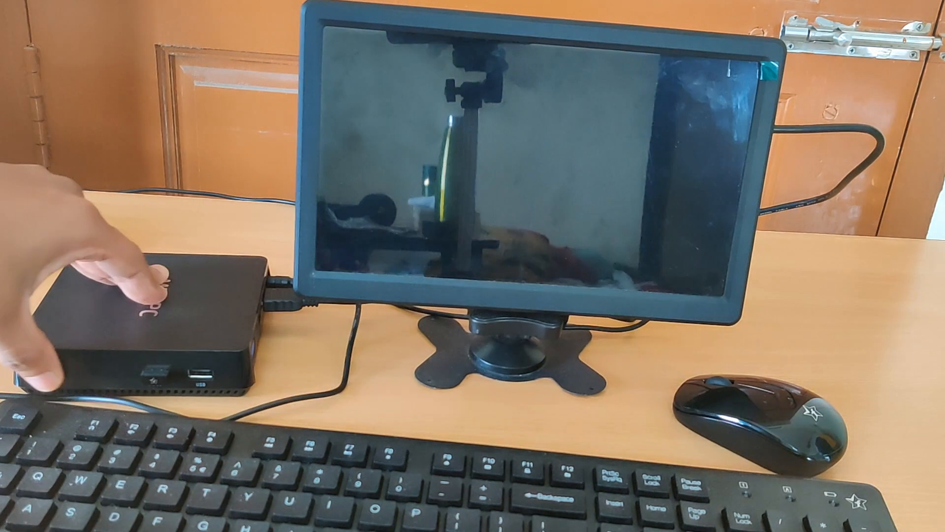
Switch on the mini PC and let it boot into Windows 10.
click(159, 277)
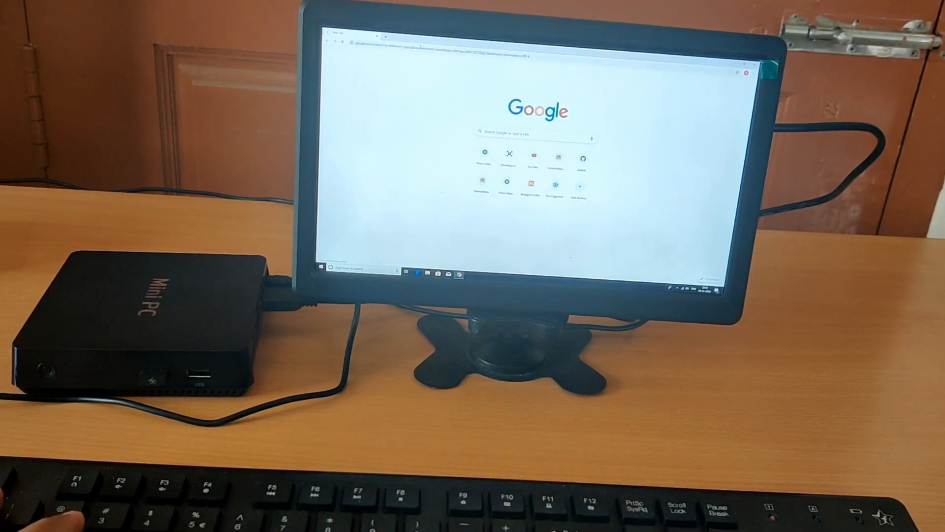
Search Google for 'electronic guru'.
text(electronic guru)
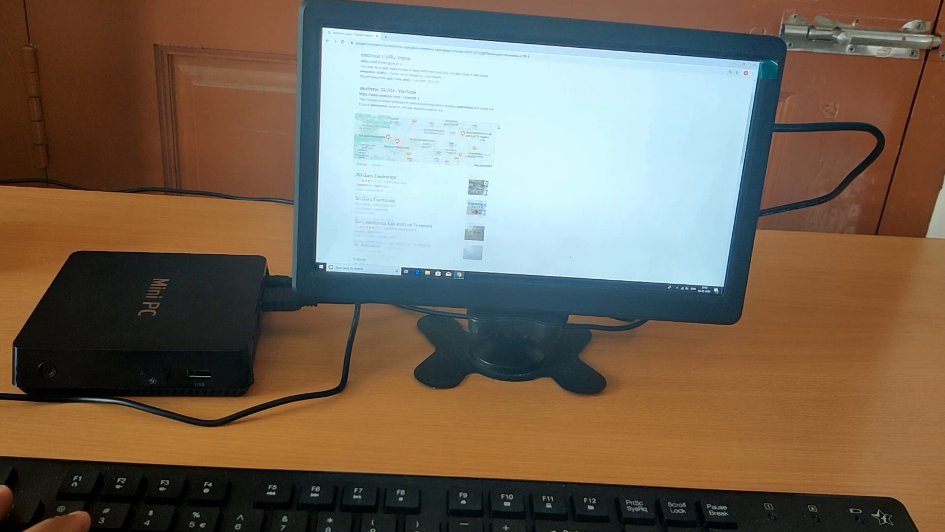
Play two electronic GURU videos, visit the channel page, then open the Start menu.
click(383, 94)
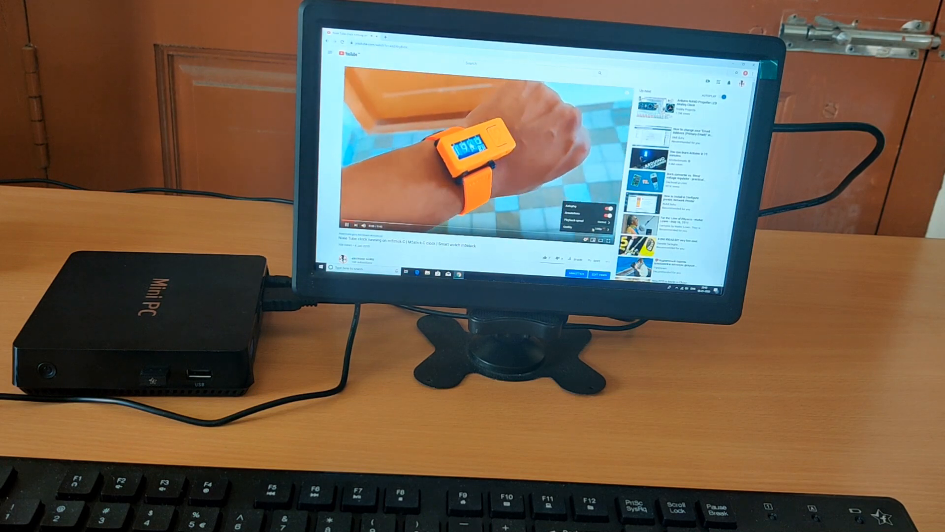
click(597, 229)
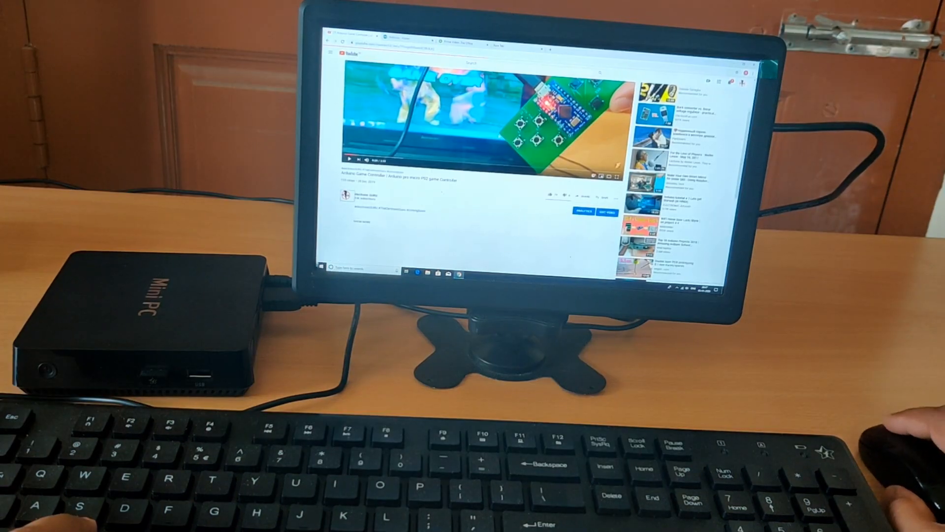
click(323, 266)
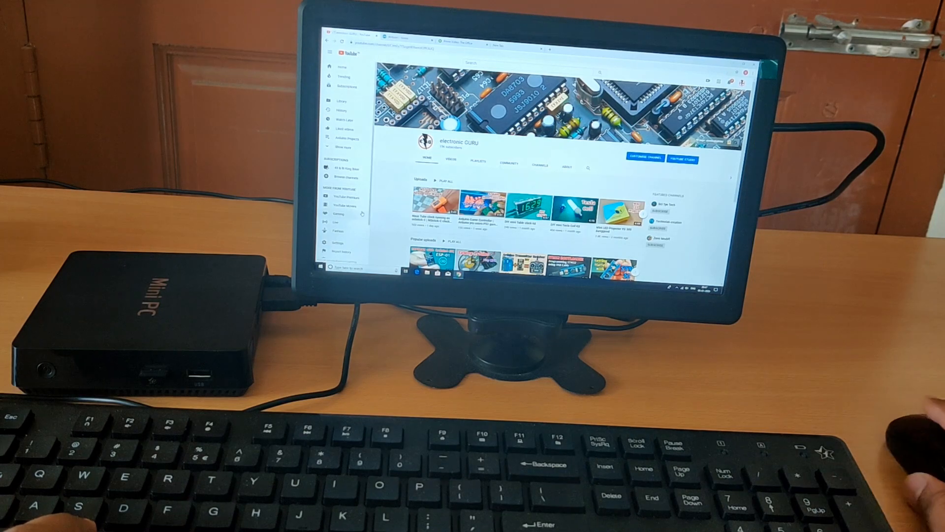
click(325, 275)
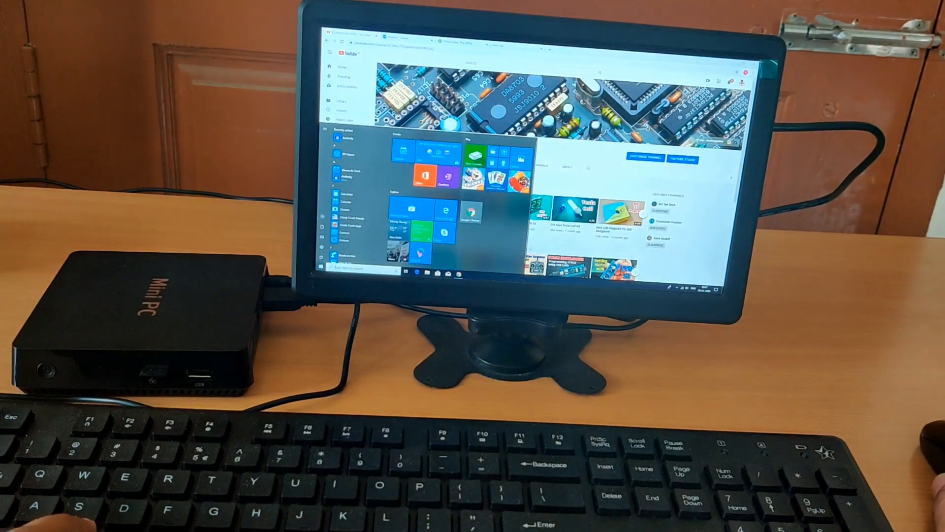